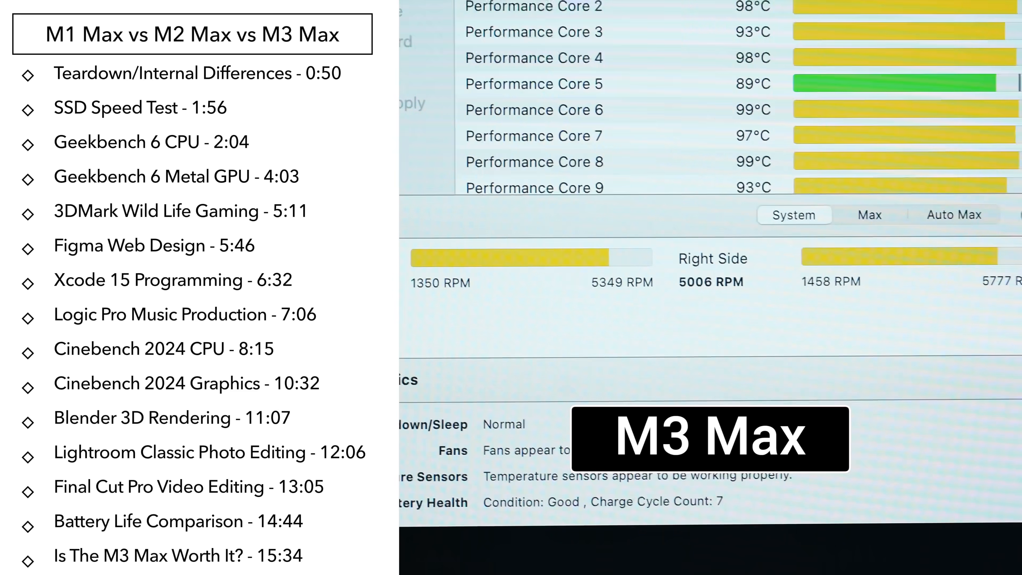
# Load the Design Force - Max Tech Figma file and scroll across its web design frames.
pyautogui.click(770, 119)
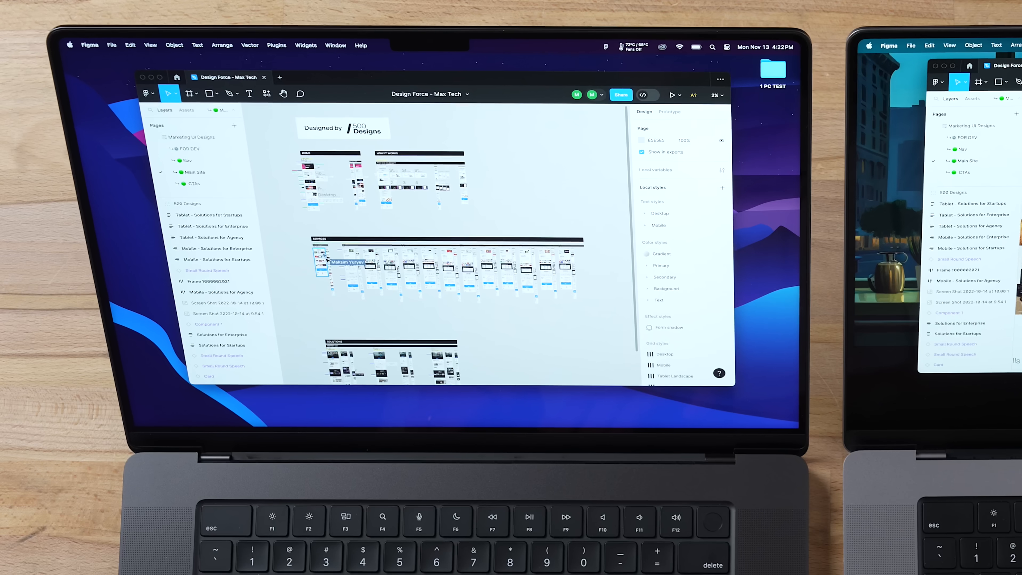
pyautogui.scroll(-3)
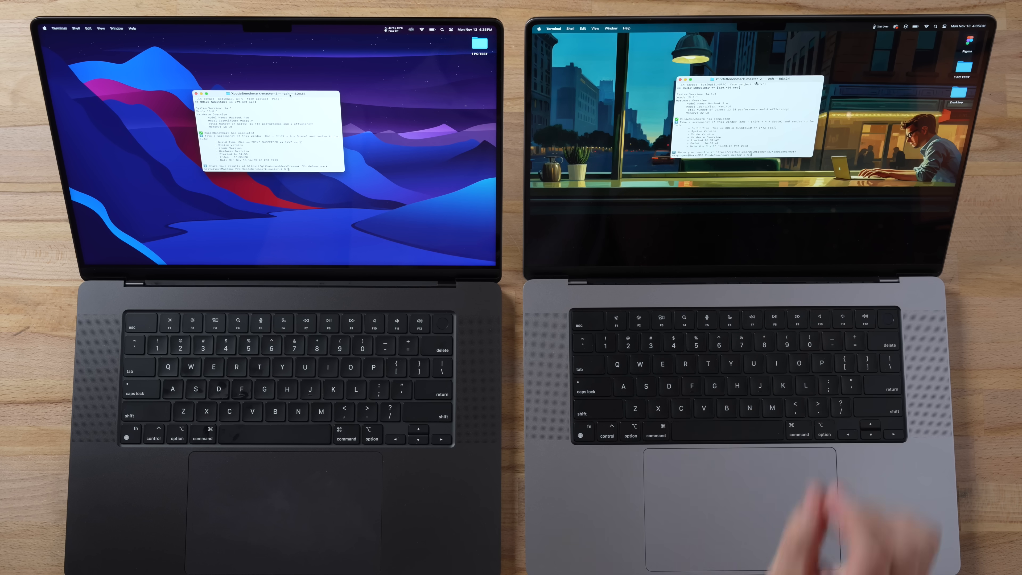
pyautogui.moveTo(750, 405)
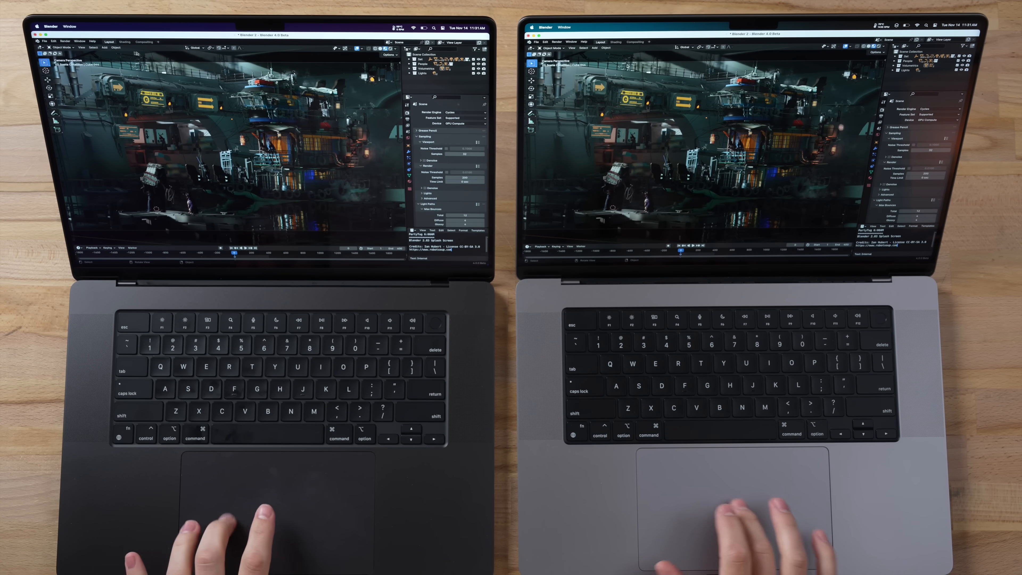
# Bring up the sci-fi hangar benchmark scene in Blender with Cycles GPU Compute rendering.
pyautogui.click(65, 42)
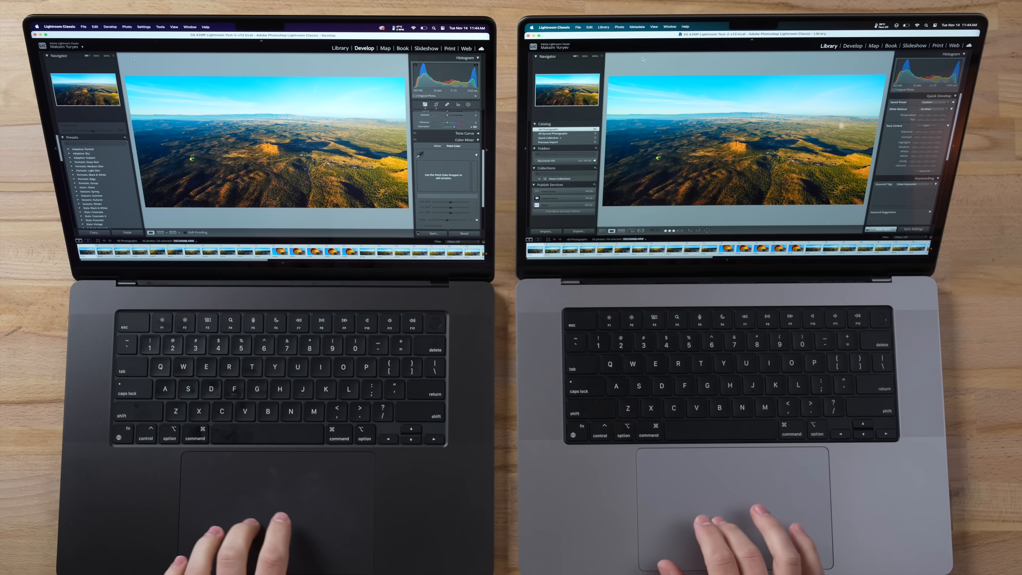
# Show Lightroom Classic's File menu over the aerial landscape photo.
pyautogui.click(84, 26)
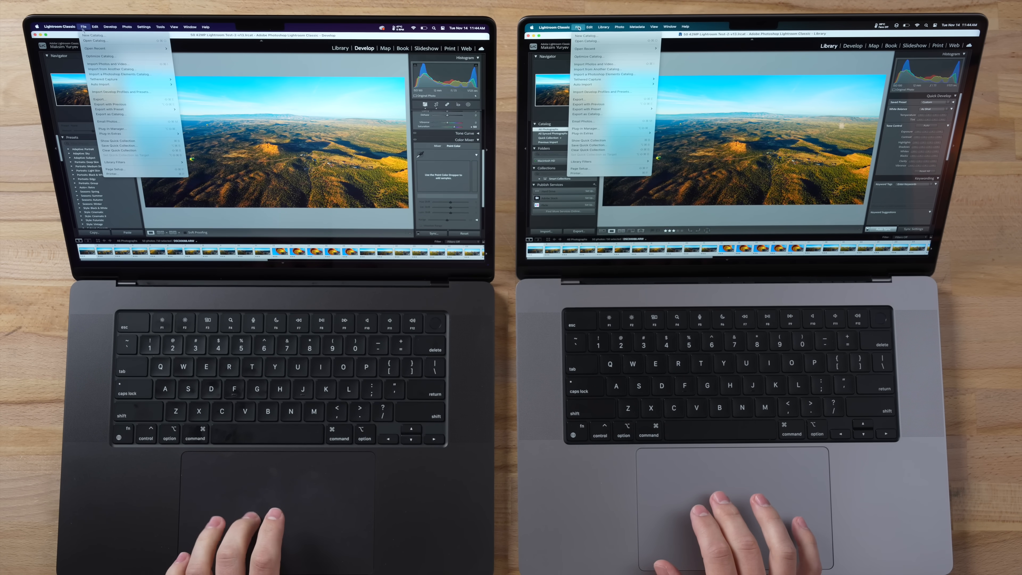